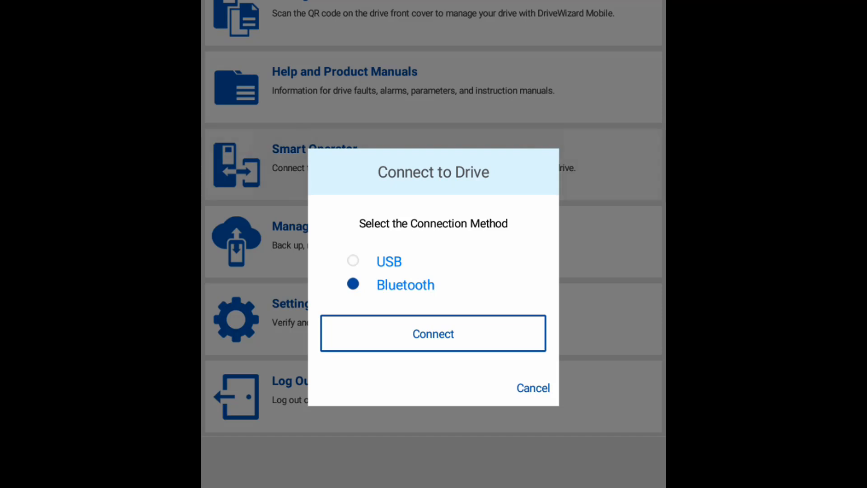
Connect over Bluetooth and confirm the GA800 drive in the Drive Information dialog
click(433, 333)
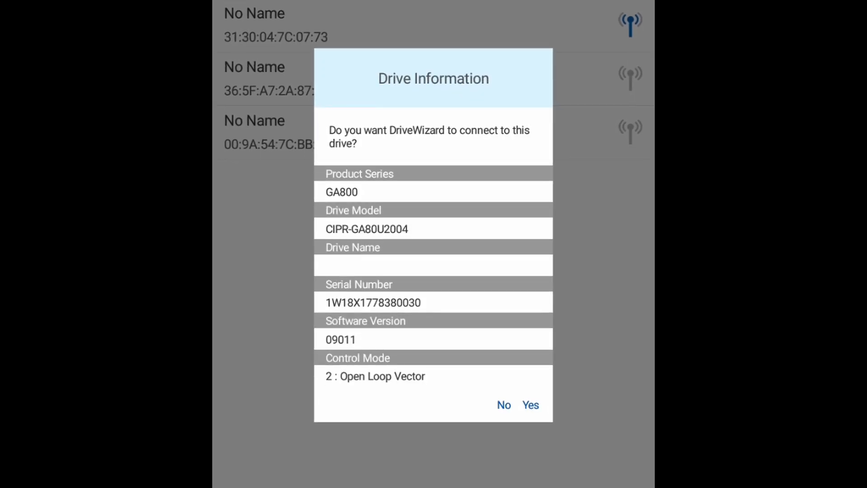
click(529, 404)
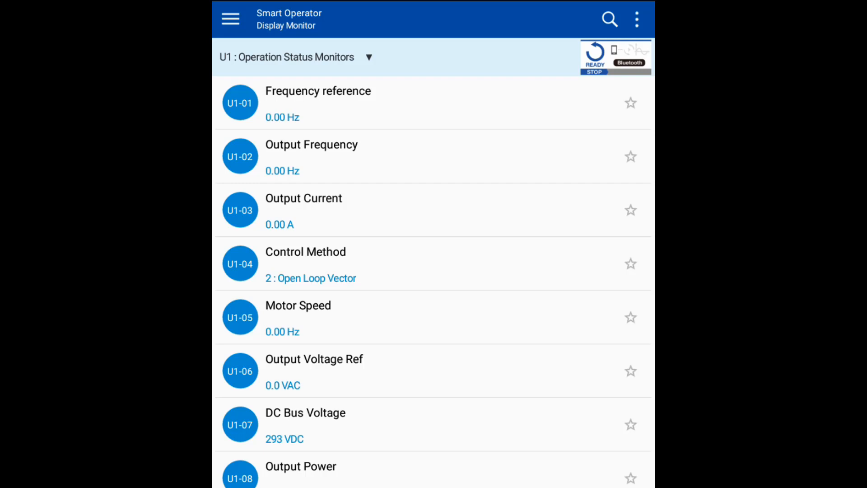
Scroll through the U1 operation status monitors, then bring up the monitor group list
scroll(down, 3)
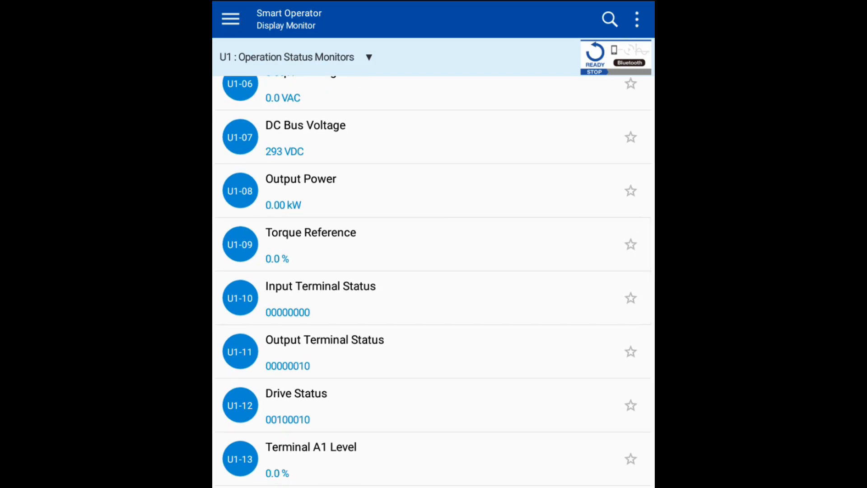
scroll(down, 3)
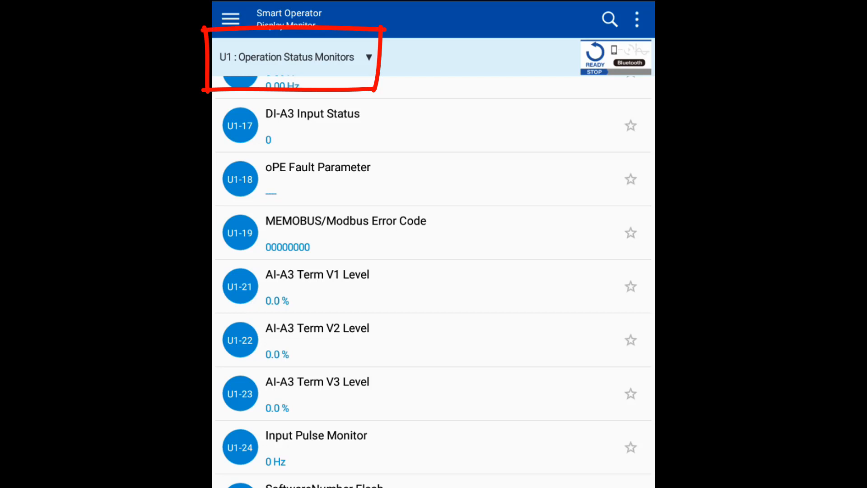
click(293, 57)
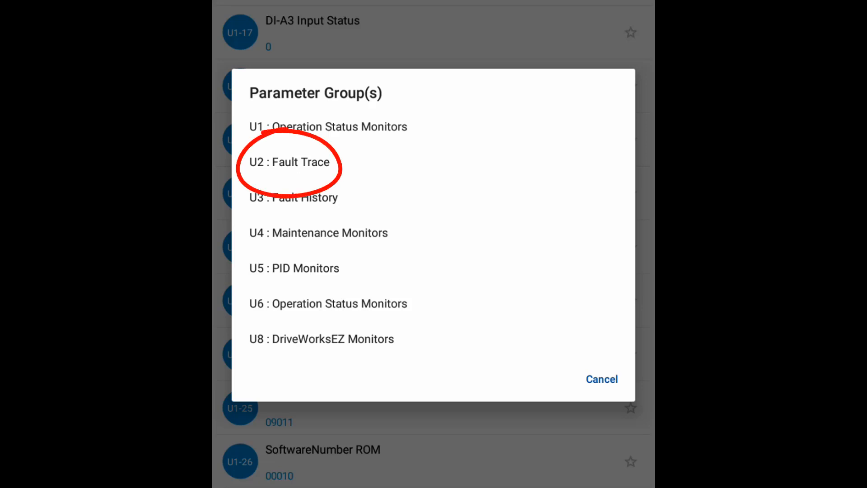
Review the U2 Fault Trace monitors, then reopen the monitor group list
click(290, 162)
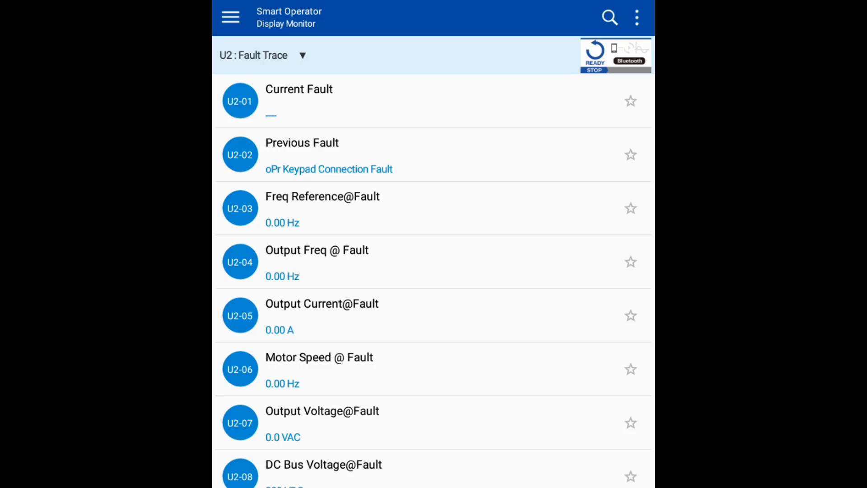
scroll(down, 3)
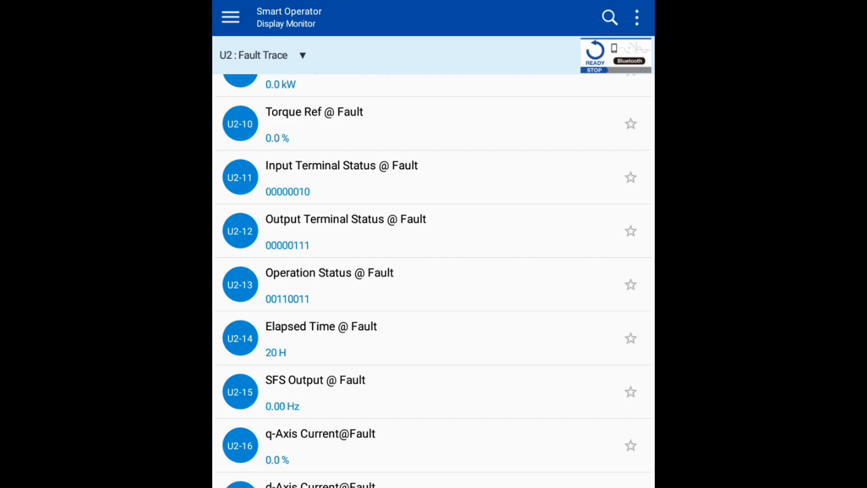
click(261, 55)
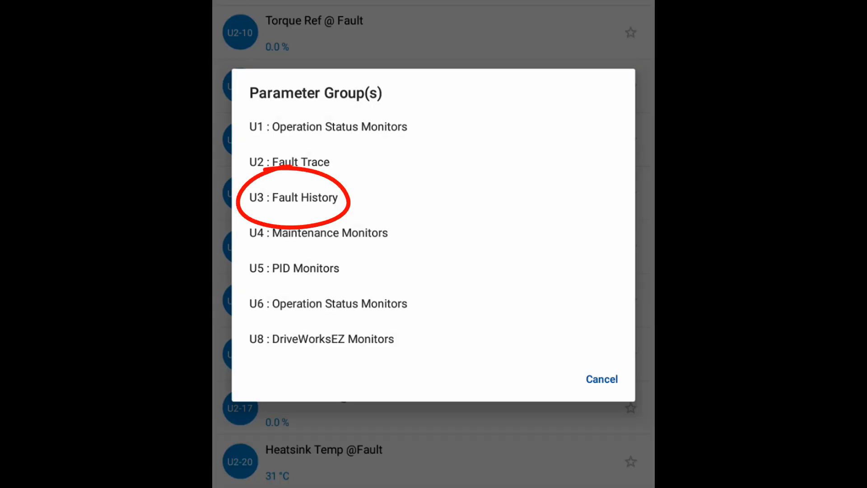
Review the U3 Fault History of recent faults, then reopen the monitor group list
click(293, 198)
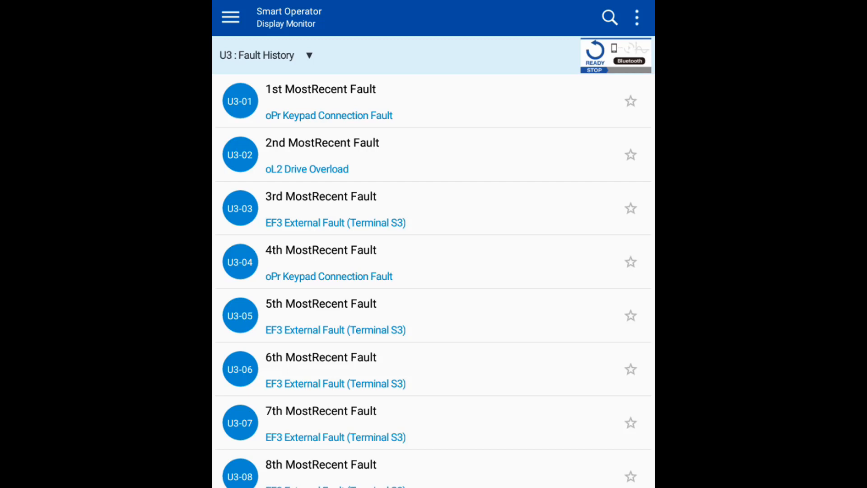
scroll(down, 3)
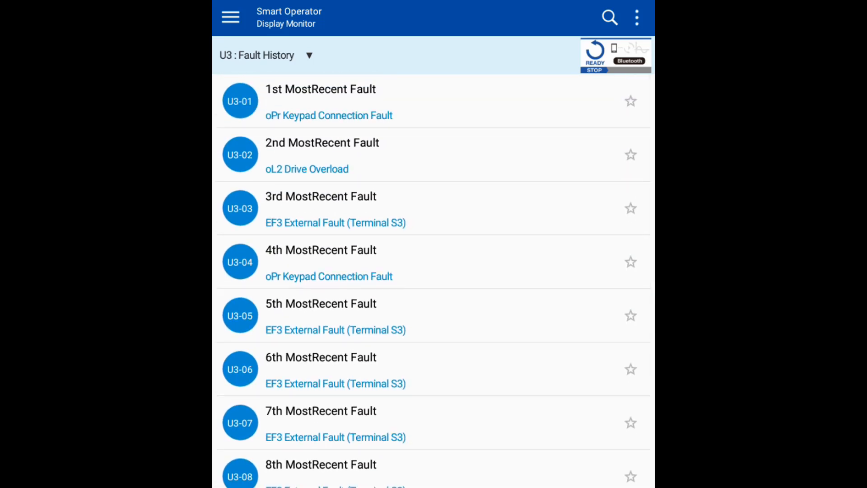
click(266, 55)
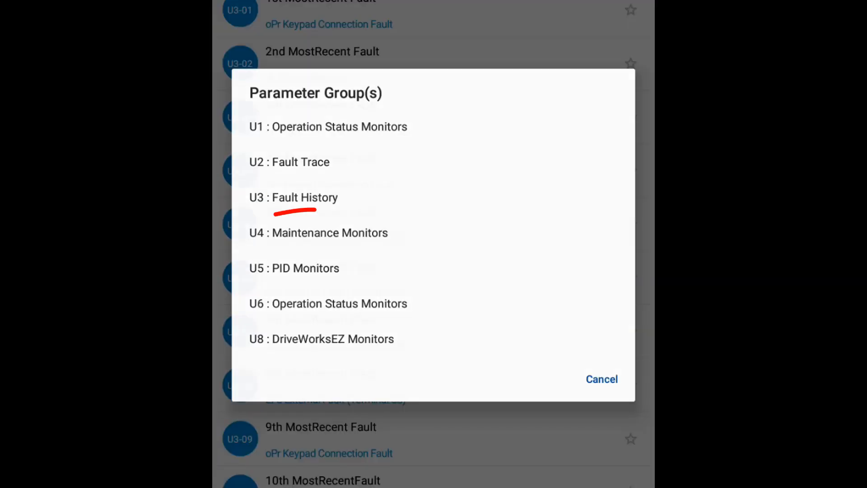
click(318, 232)
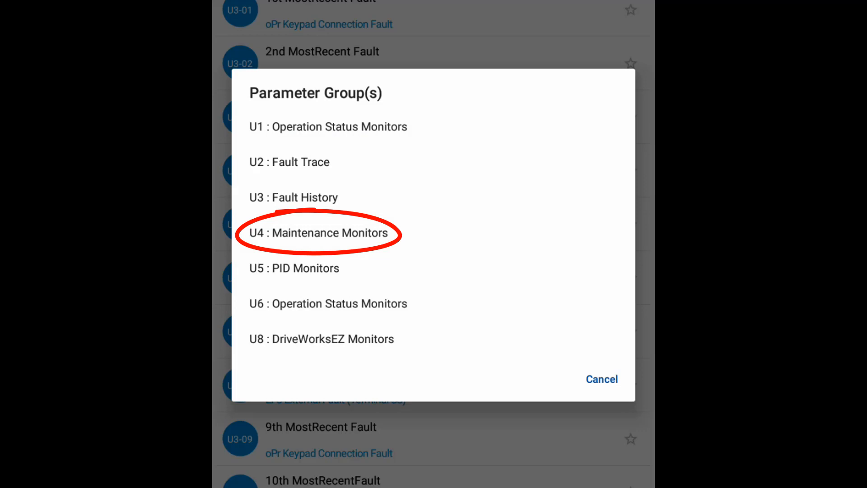
Review the U4 Maintenance Monitors, including heatsink temperature and peak hold current
click(320, 233)
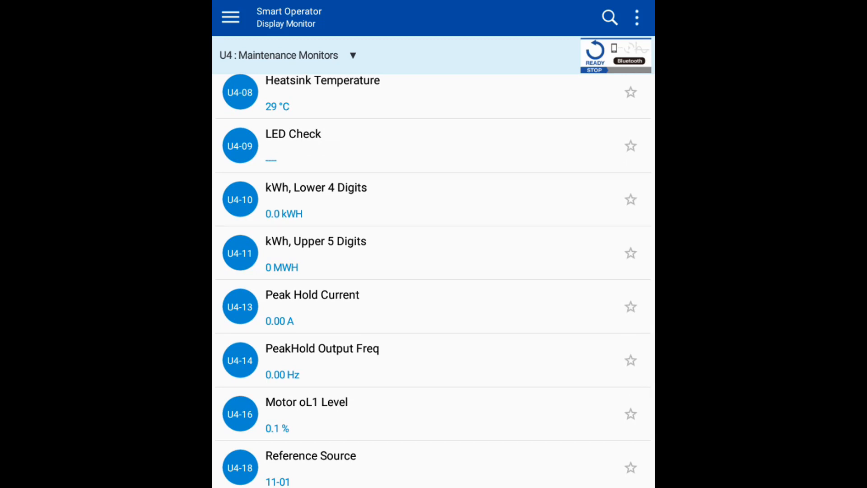
scroll(down, 3)
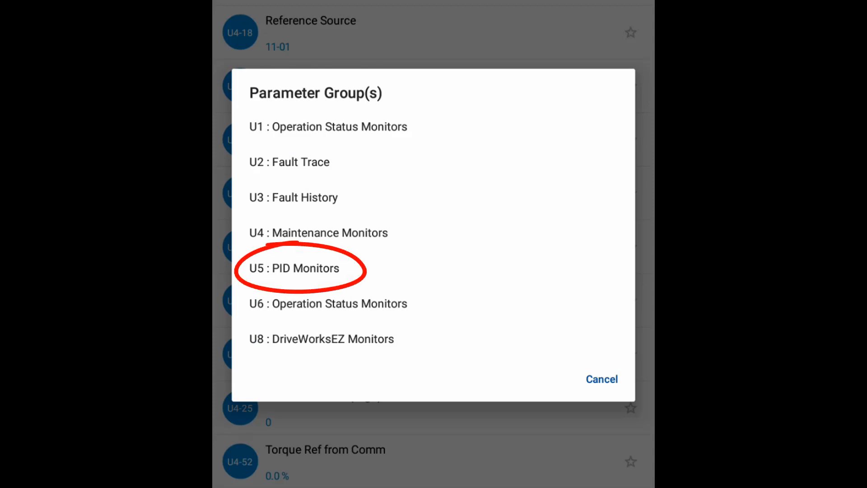
Review the U5 PID monitors and U6 operation status monitors, then reopen the group list
click(293, 269)
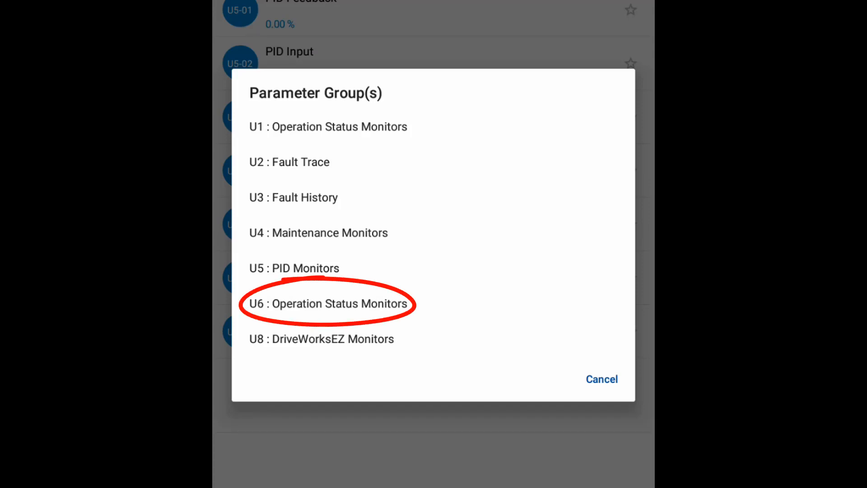
click(329, 304)
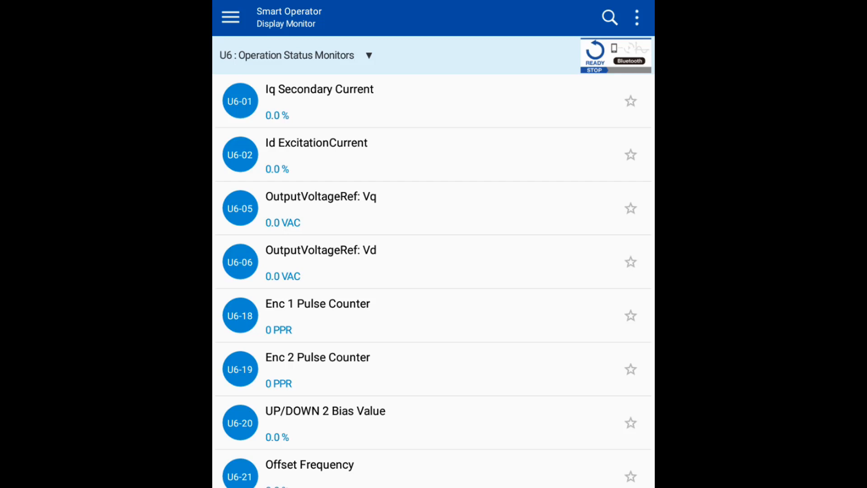
click(295, 55)
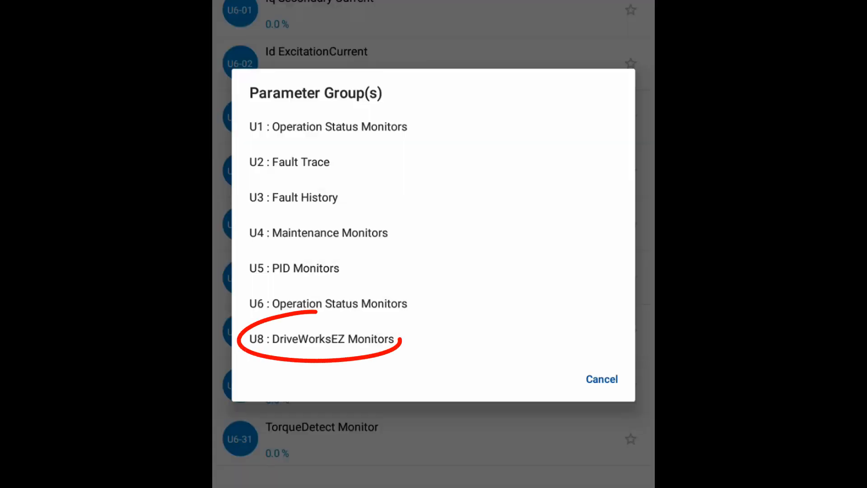
Confirm U8 DriveWorksEZ has no parameters, then bring up the Smart Operator function menu
click(320, 339)
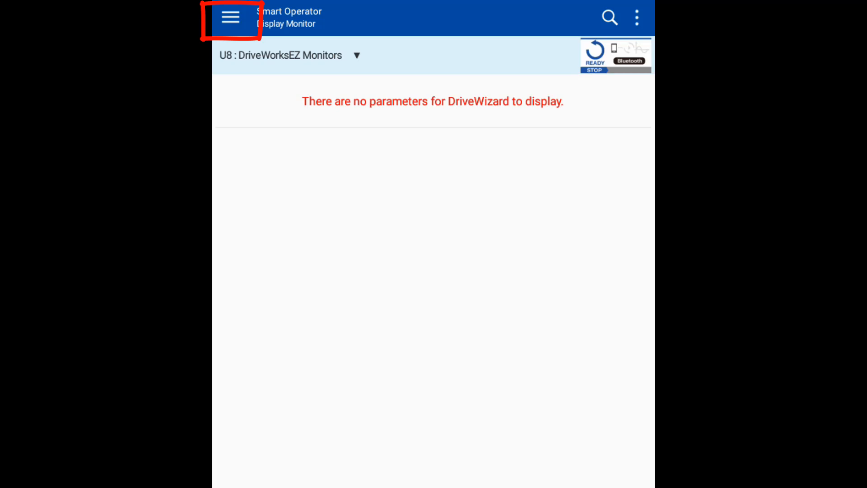
click(231, 17)
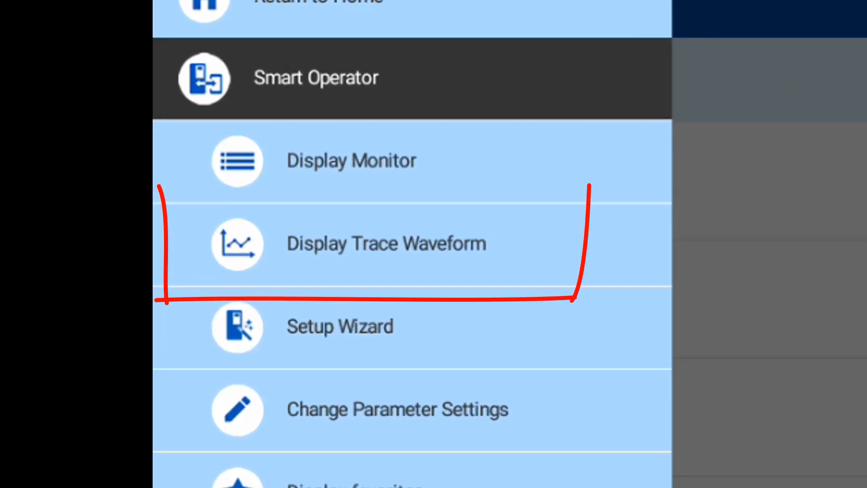
Add U1-06 Output Voltage Ref as a trace object on the trace waveform screen
click(386, 243)
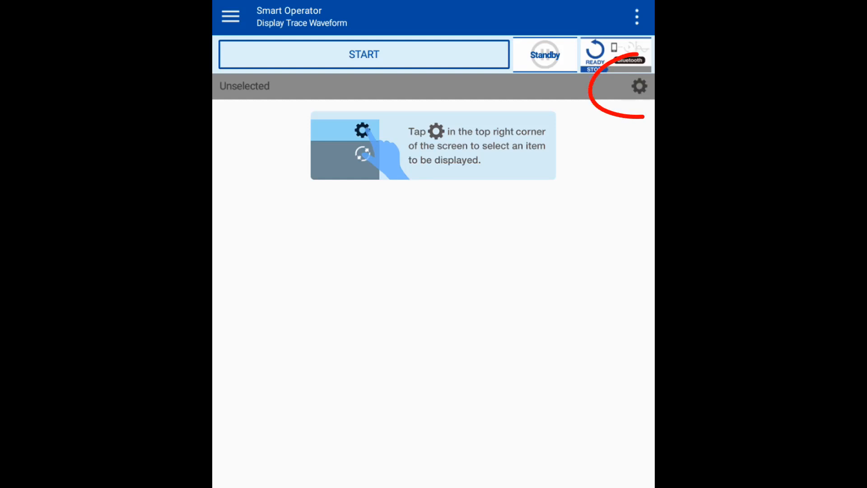
click(638, 85)
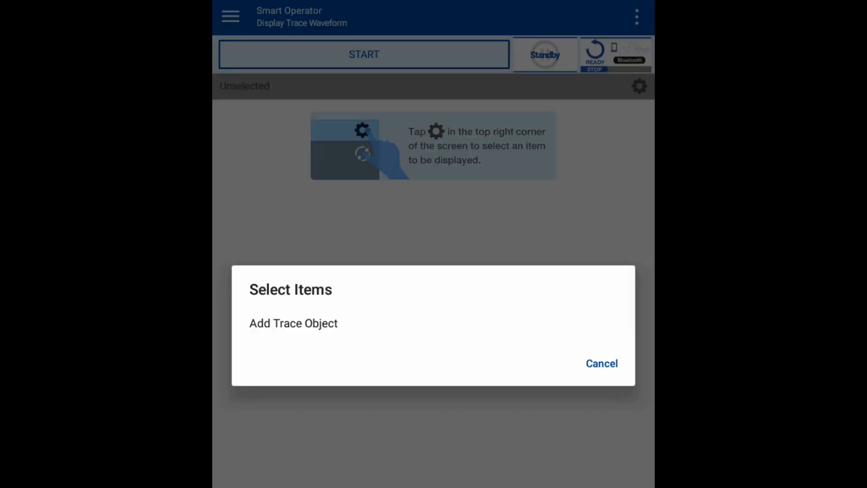
click(601, 363)
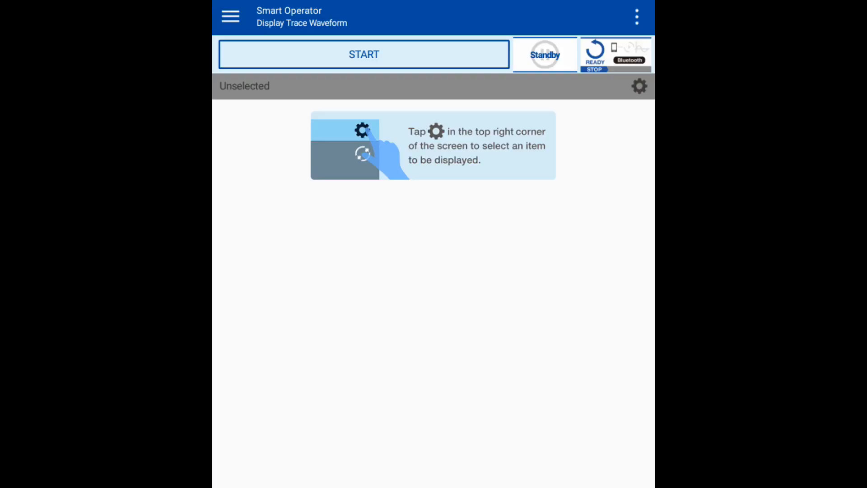
click(640, 85)
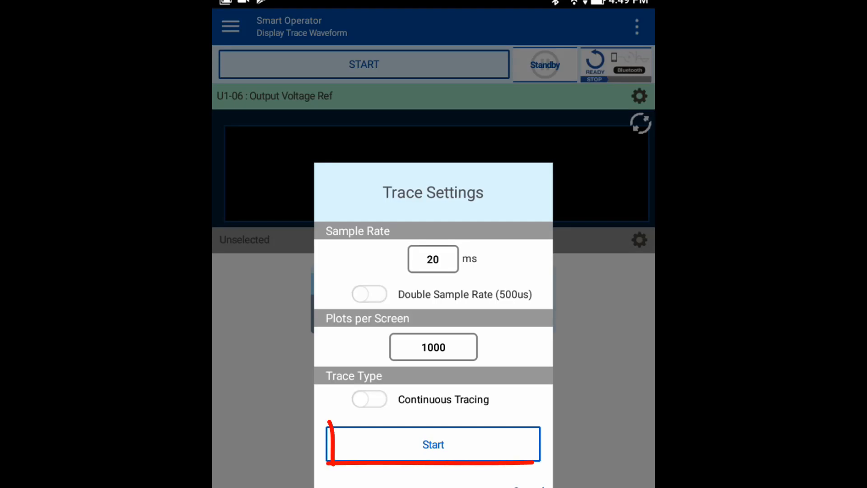
Start the U1-06 output voltage trace around 200 VAC, then stop it
click(433, 443)
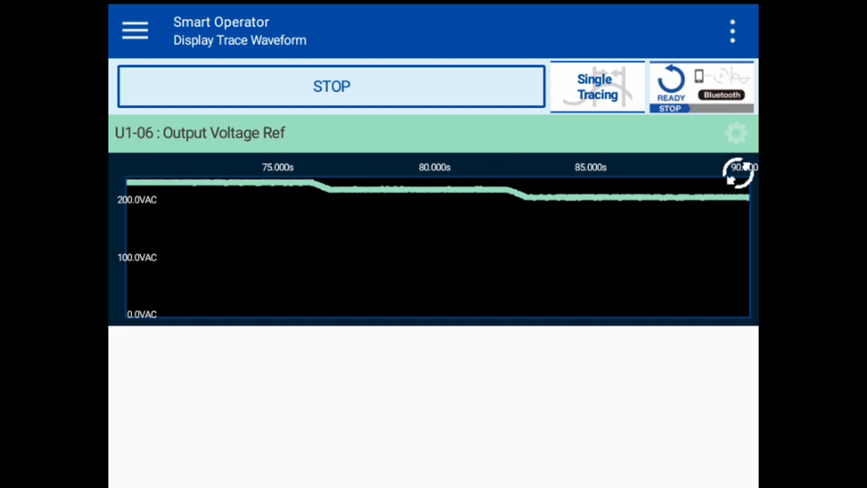
click(331, 86)
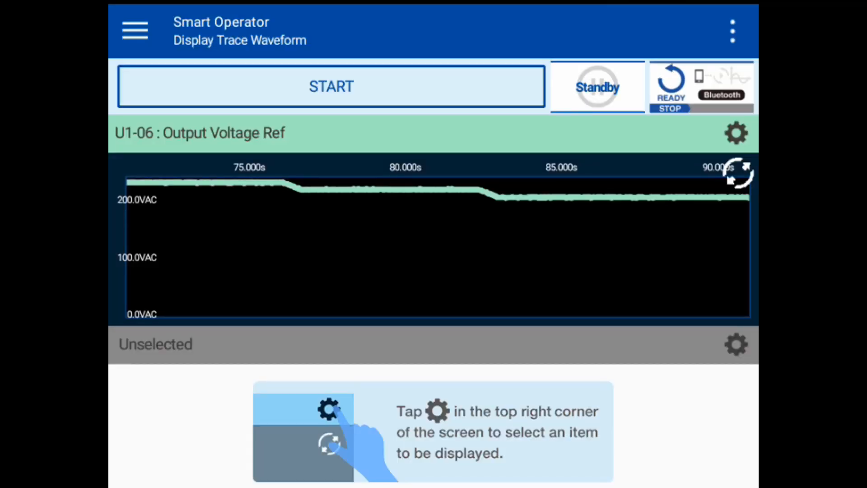
Run a new ten-second output voltage trace, then bring up the Smart Operator function menu
click(733, 31)
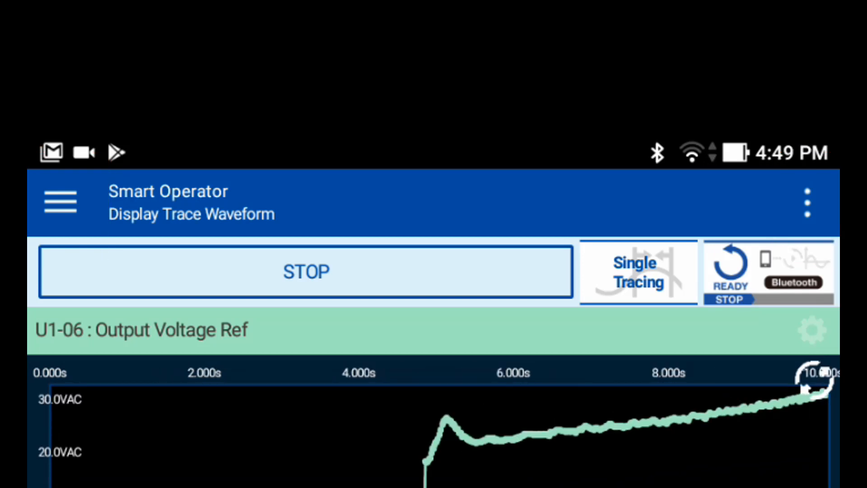
click(61, 202)
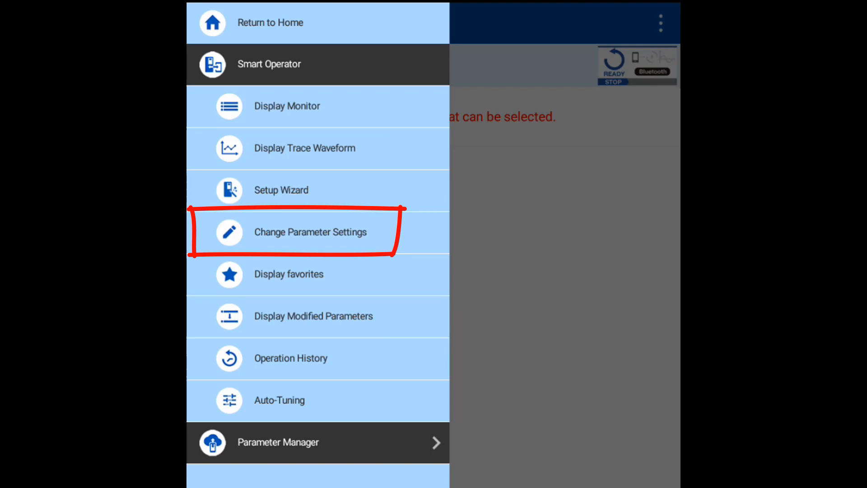
Set C1-01 Acceleration Time 1 in the C: Tuning group to 60.0 sec
click(309, 231)
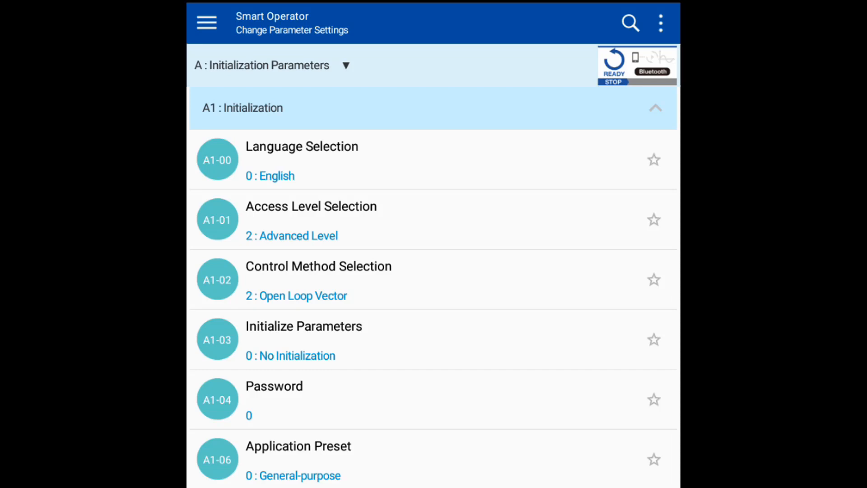
click(271, 65)
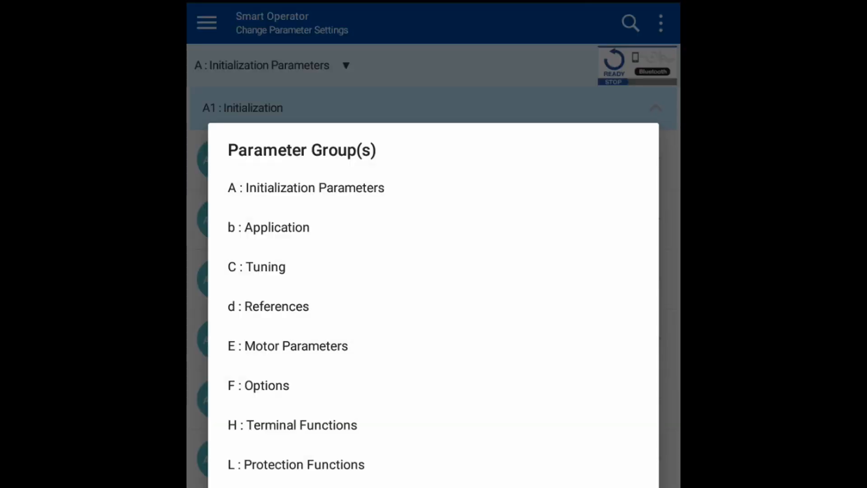
click(255, 266)
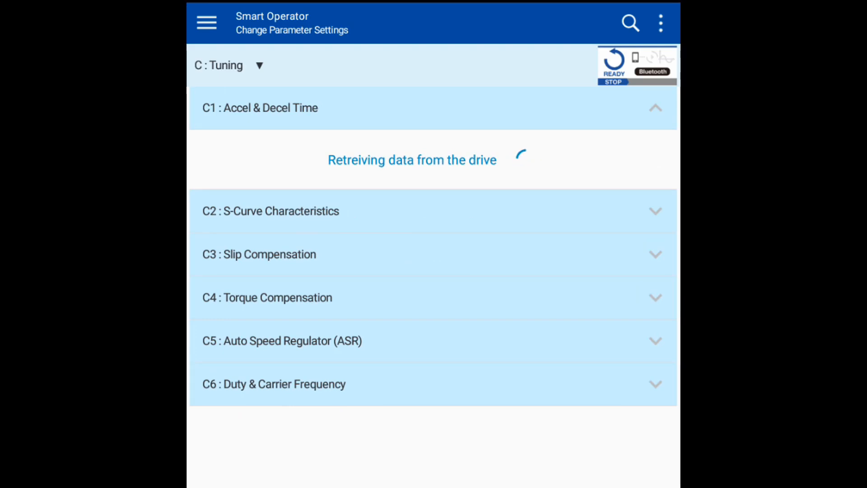
click(260, 108)
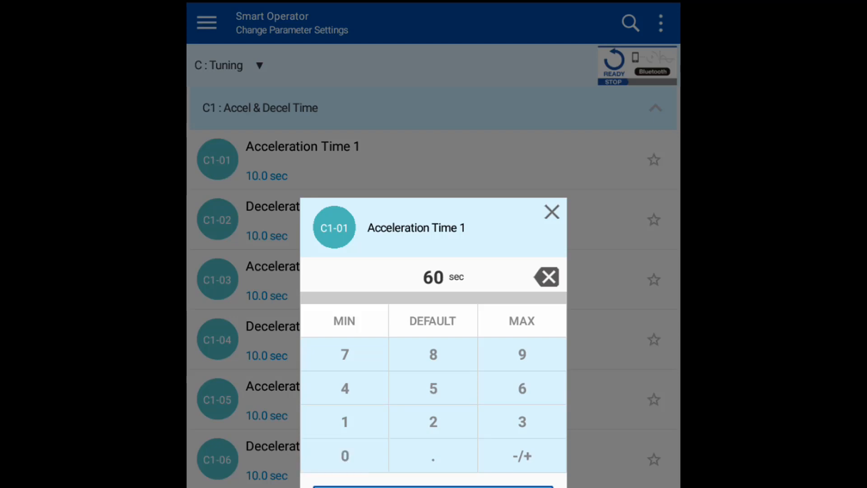
click(551, 212)
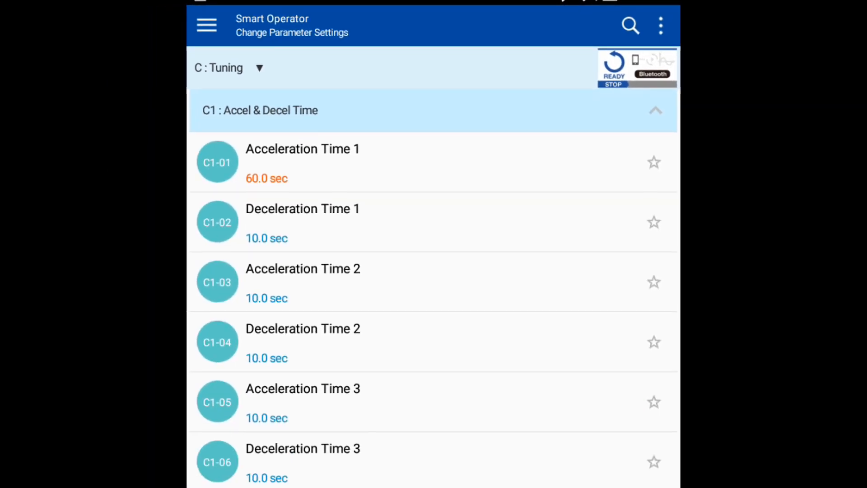
click(206, 26)
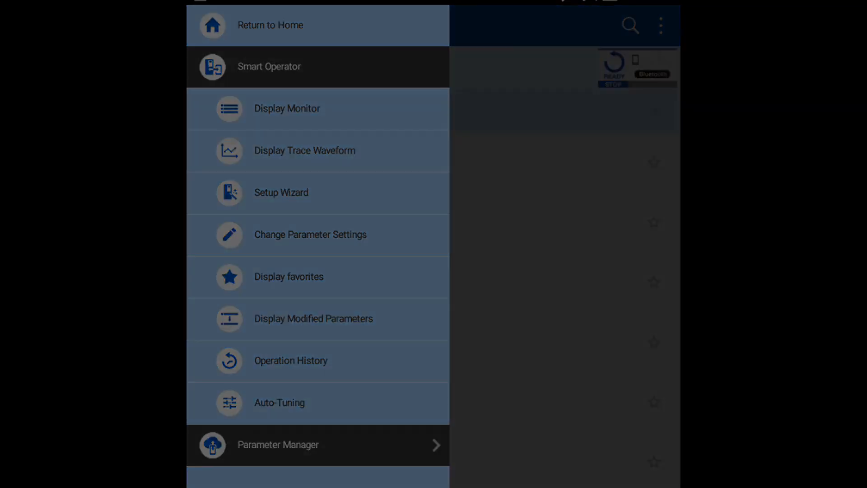
Star C1-01 Acceleration Time 1 as a favourite parameter
click(310, 235)
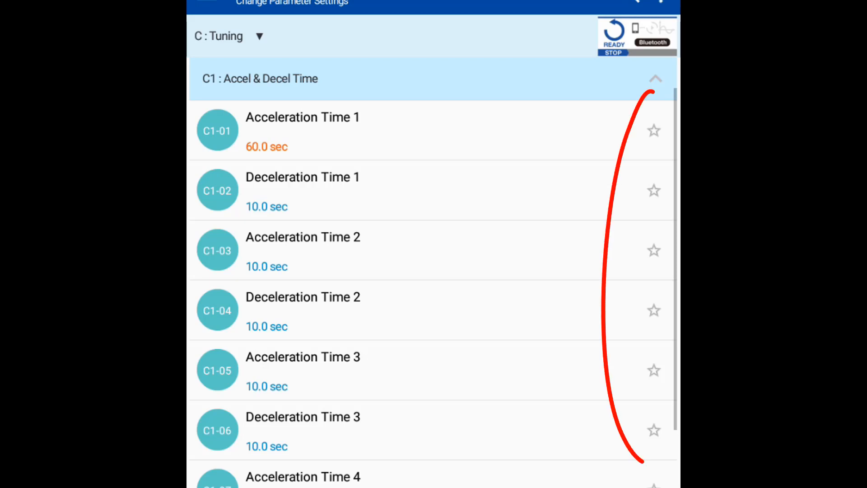
click(654, 130)
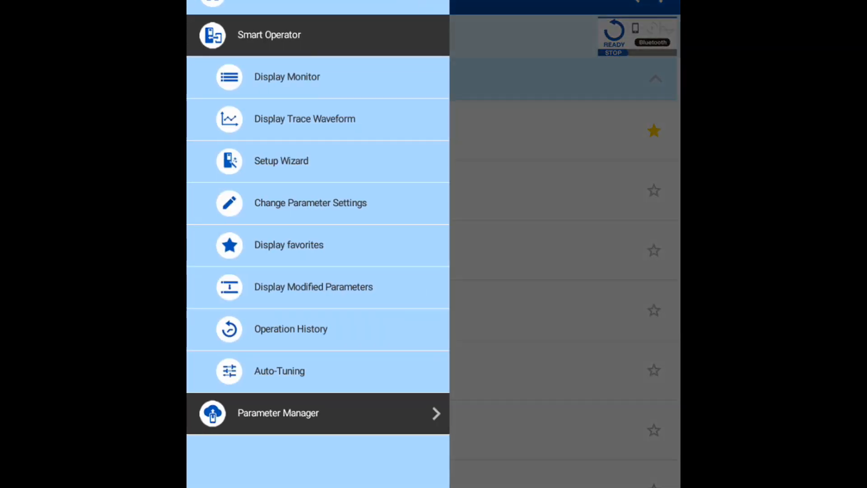
click(289, 245)
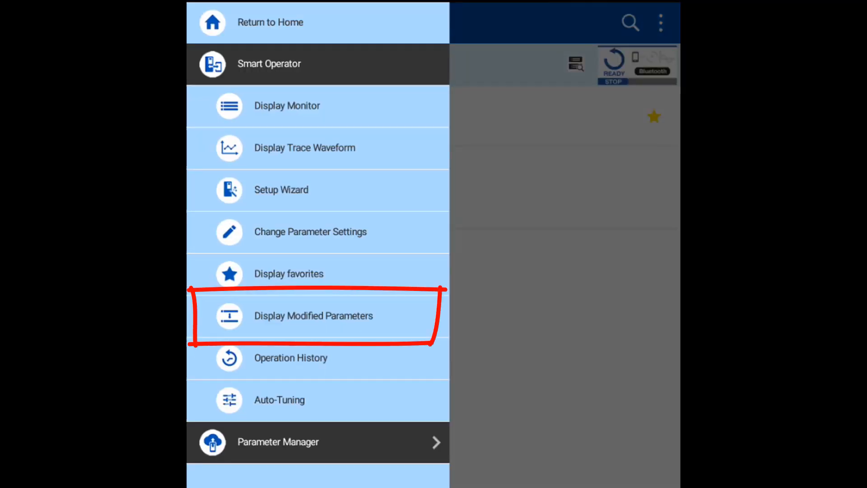
View the modified parameters and operation history showing Acceleration Time 1 changed from 10.0 to 60.0 sec
click(314, 317)
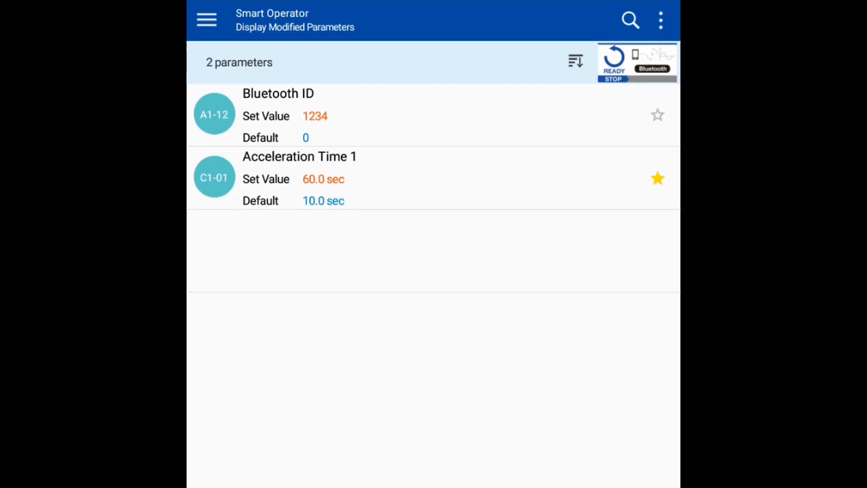
click(206, 21)
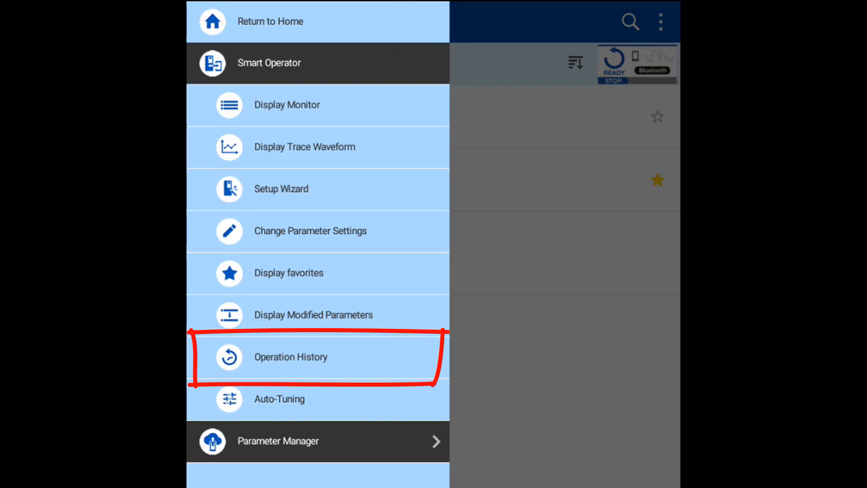
click(291, 356)
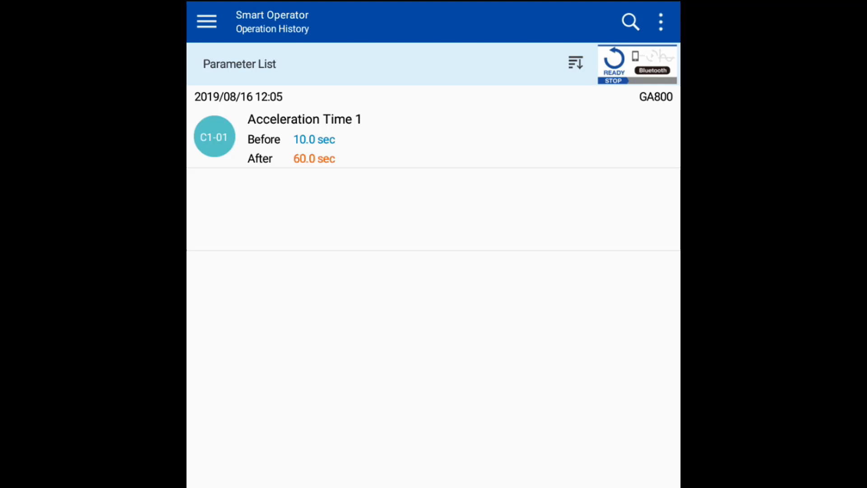
click(206, 22)
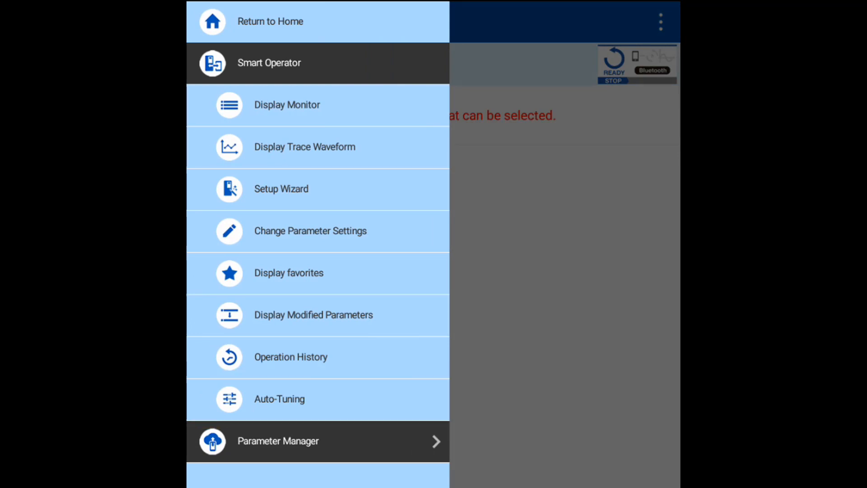
Choose 0: Rotational Auto-Tuning and agree to its safety notice
click(279, 398)
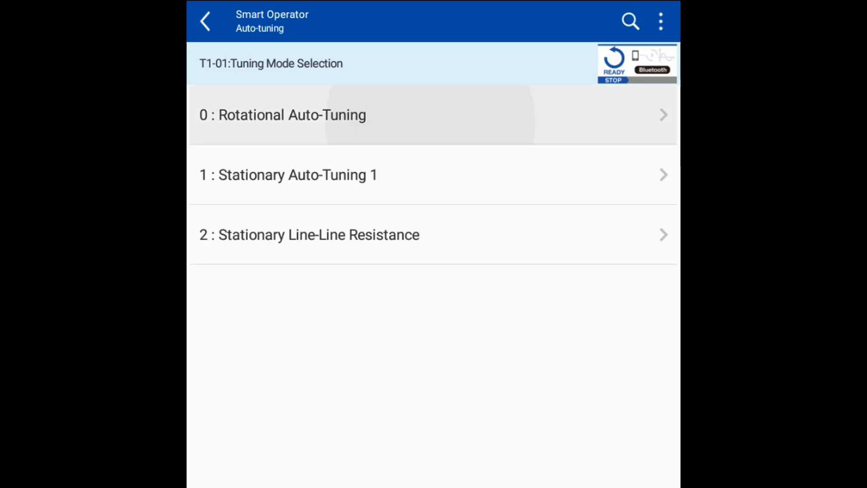
click(282, 114)
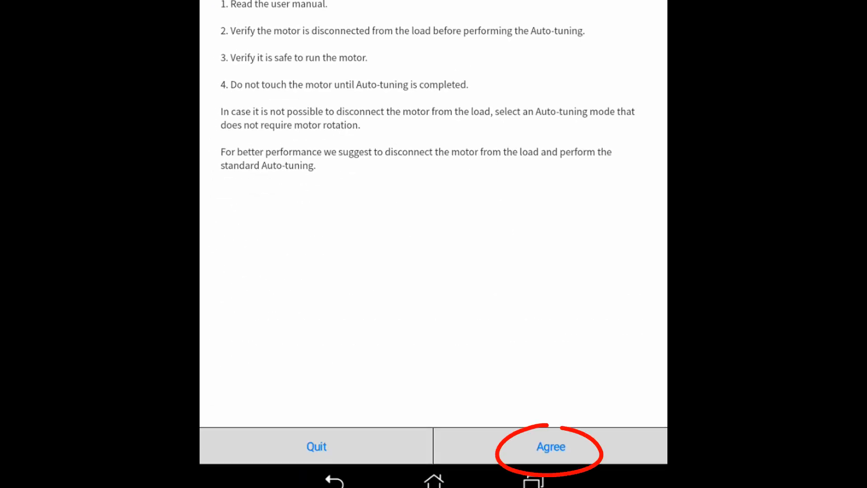
click(550, 446)
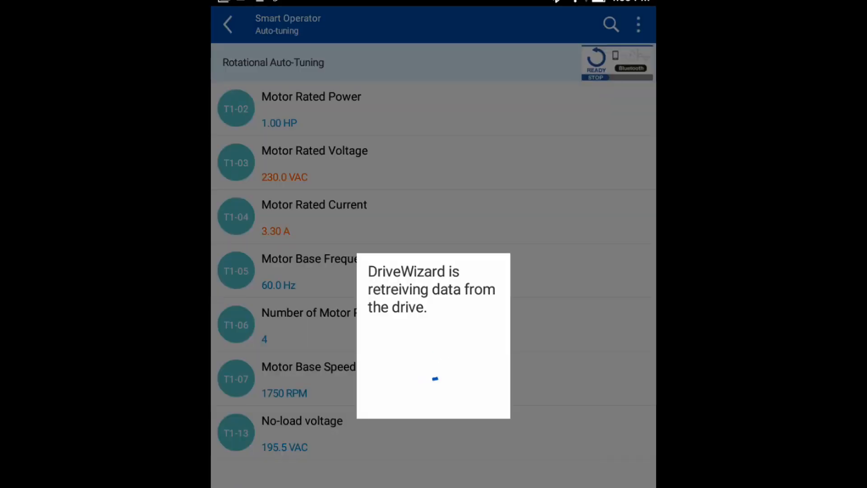
Enter motor data of 0.33 HP rated power, 1.43 A current and 1710 RPM base speed
click(311, 109)
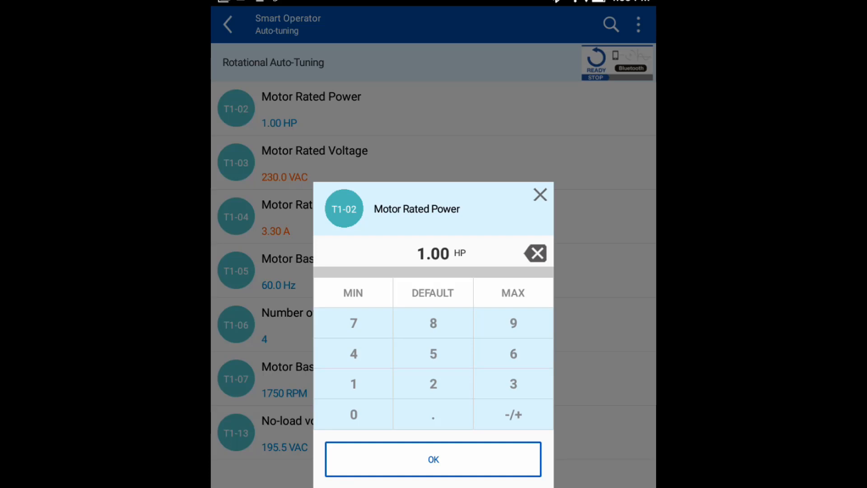
click(534, 253)
text(0.33)
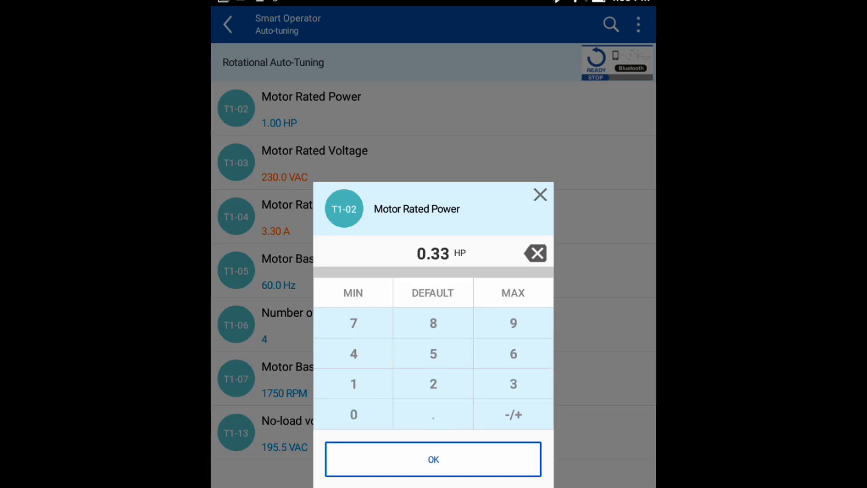
click(432, 459)
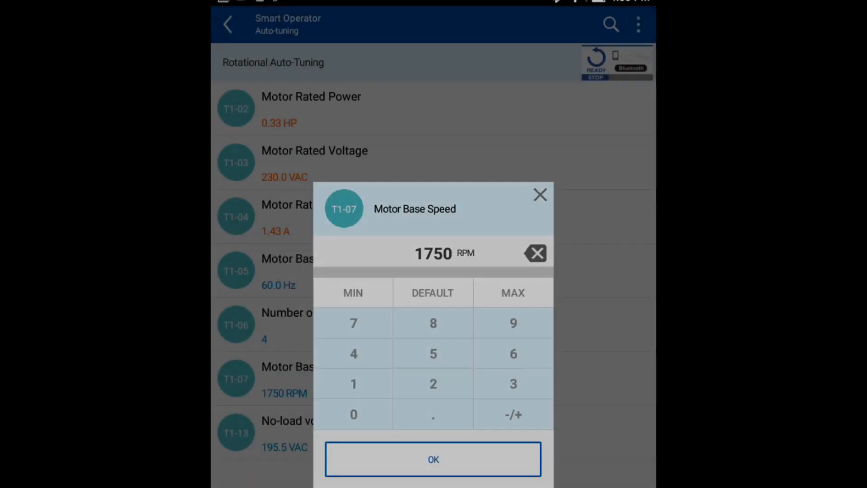
click(535, 253)
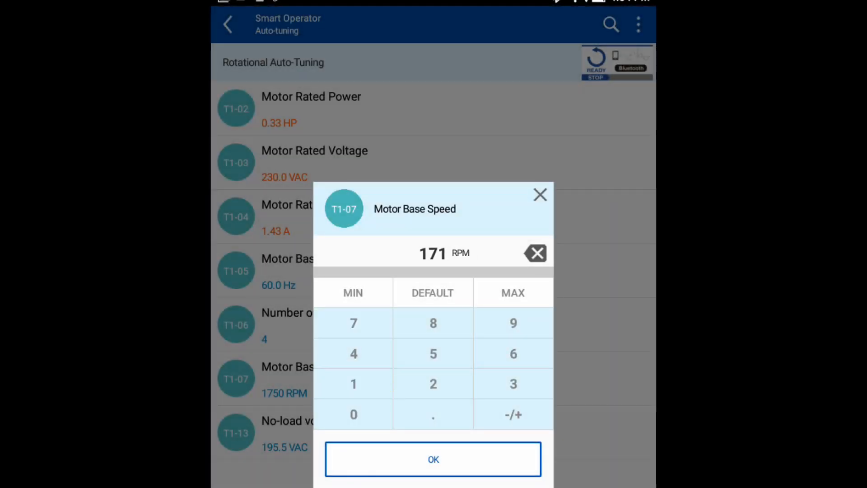
click(433, 459)
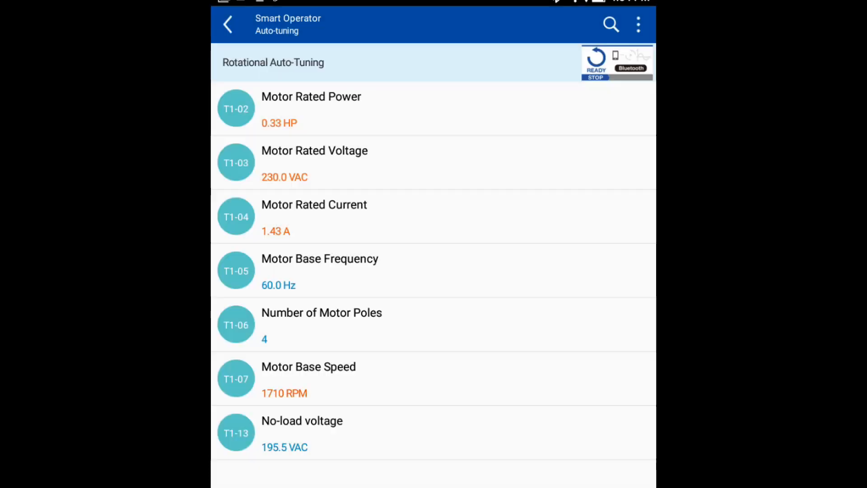
Run rotational auto-tuning to completion and dismiss the completion message
scroll(down, 3)
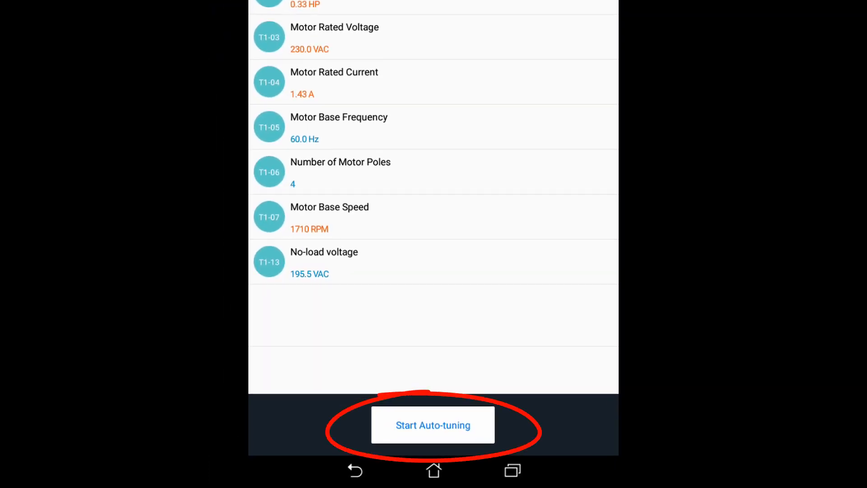
click(432, 424)
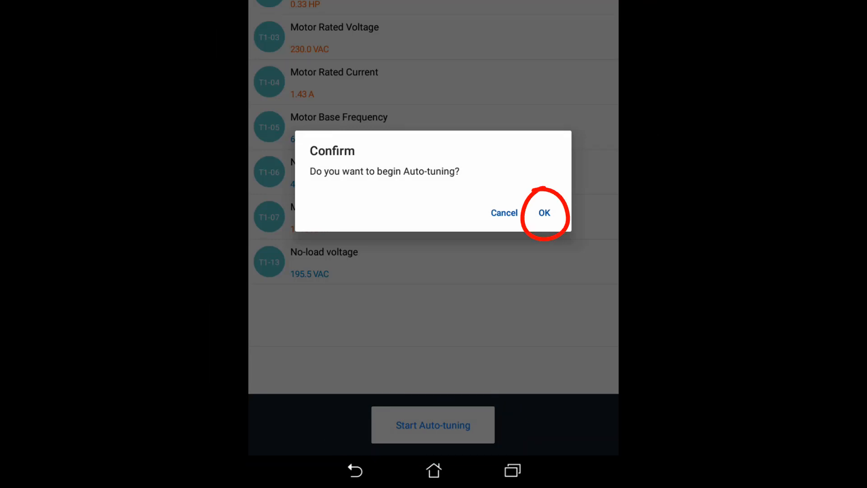
click(544, 213)
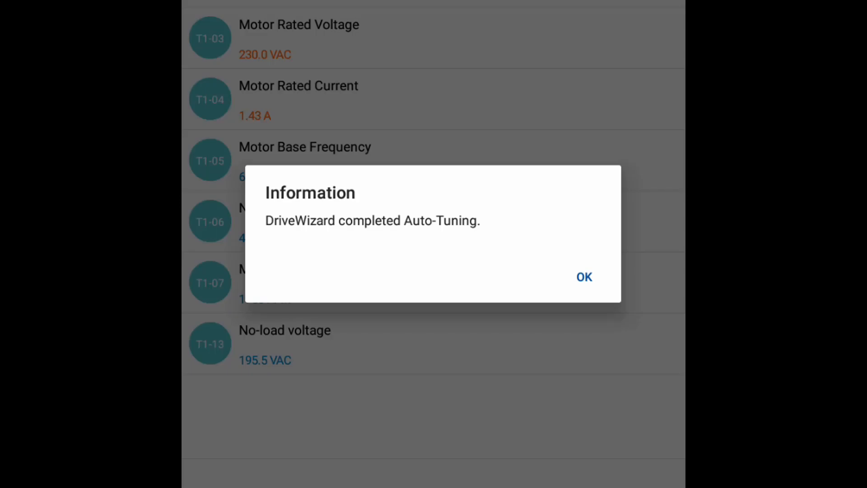
click(583, 276)
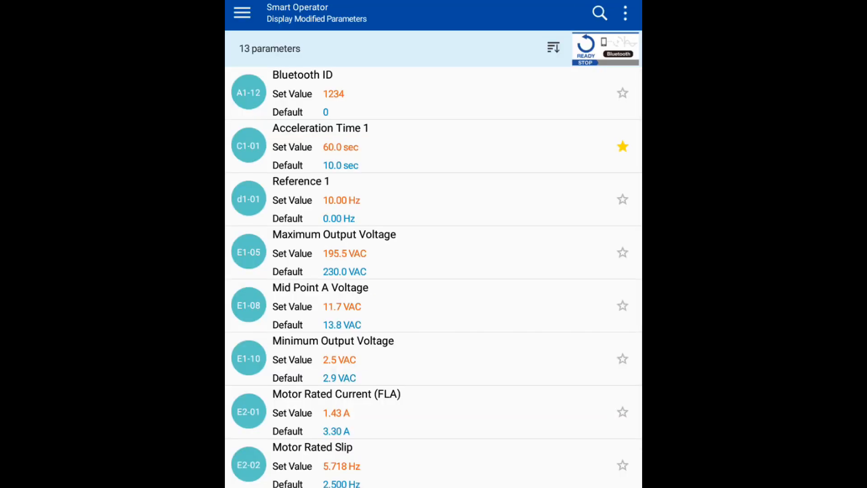
Review the 13 auto-tuned parameters such as 20.004 Ω resistance, then go to Parameter Manager
scroll(down, 3)
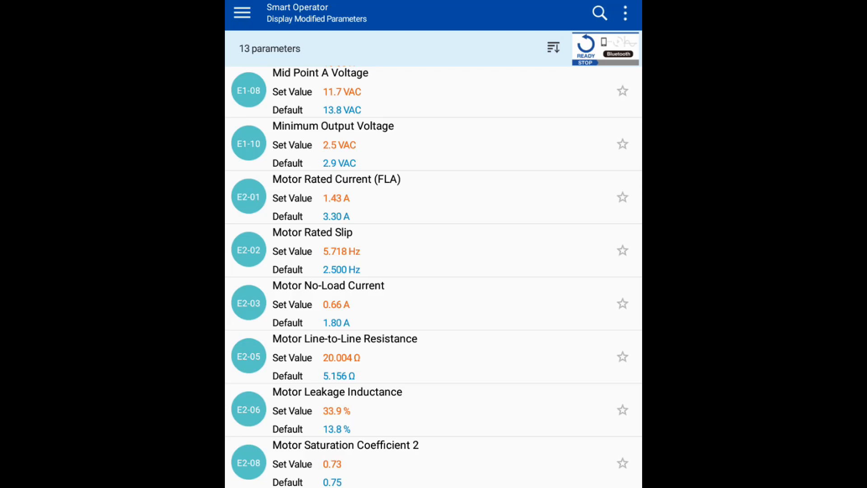
scroll(down, 3)
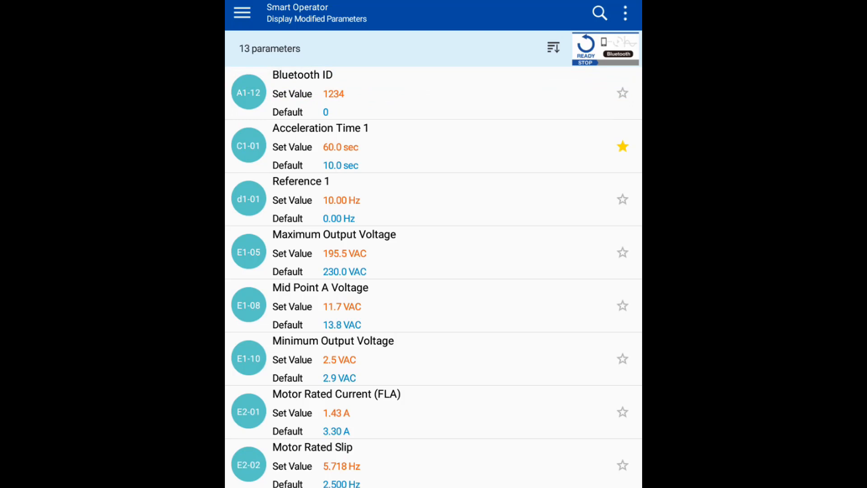
click(242, 12)
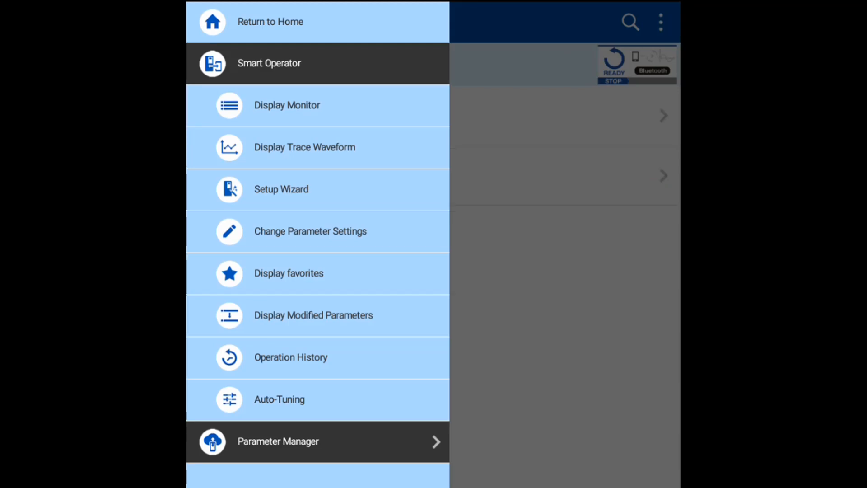
click(277, 442)
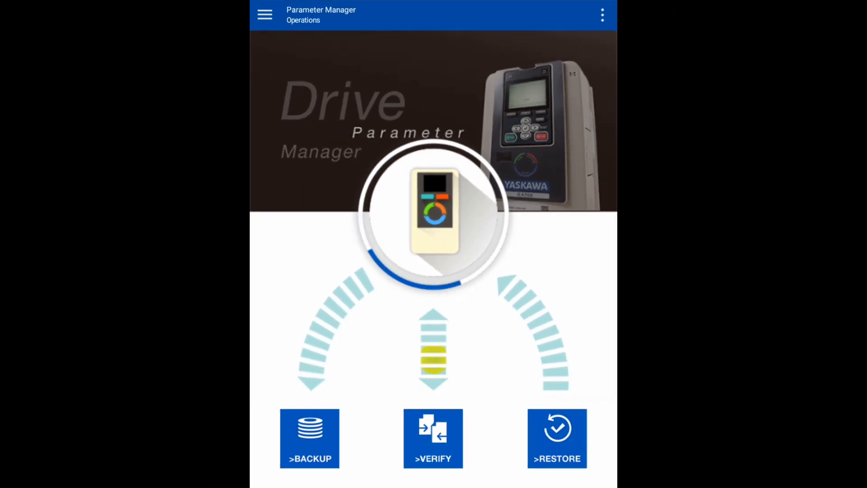